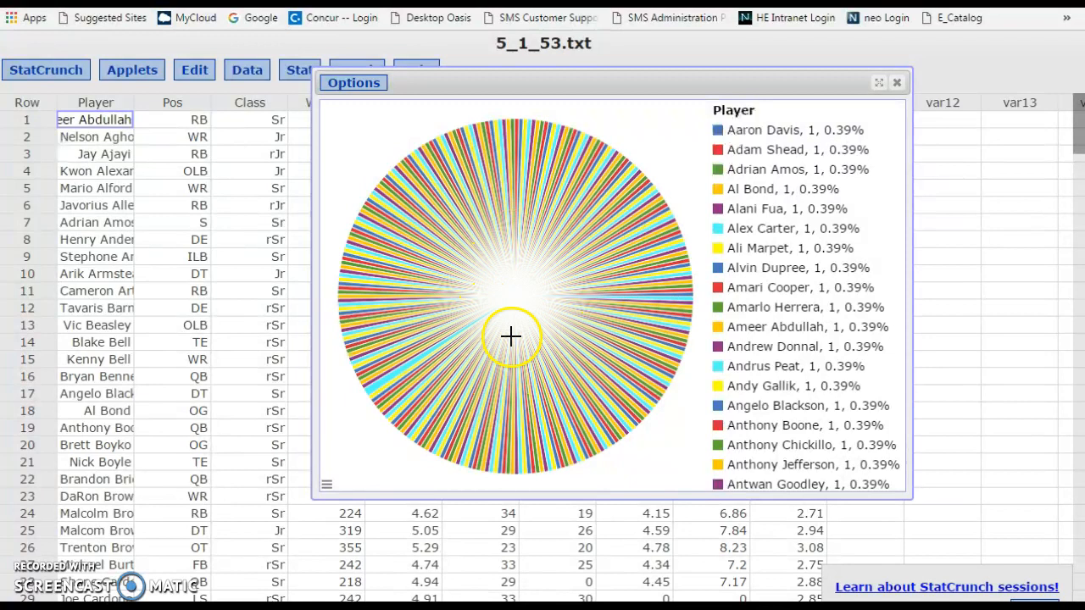
mouse_move(607, 373)
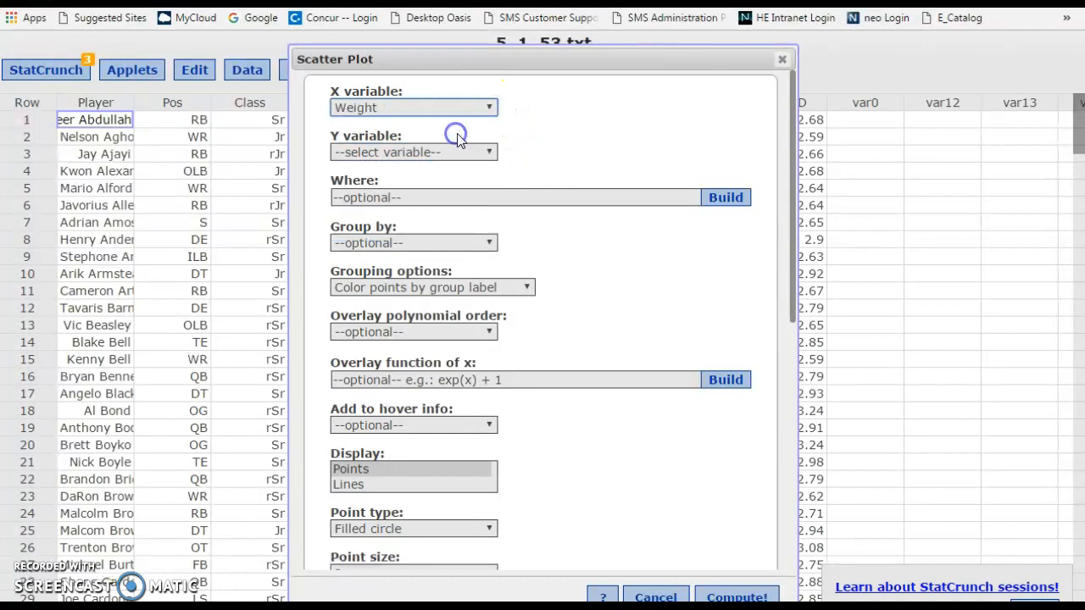
- Compute the scatter plot of Bench versus Weight for all players
left_click(735, 595)
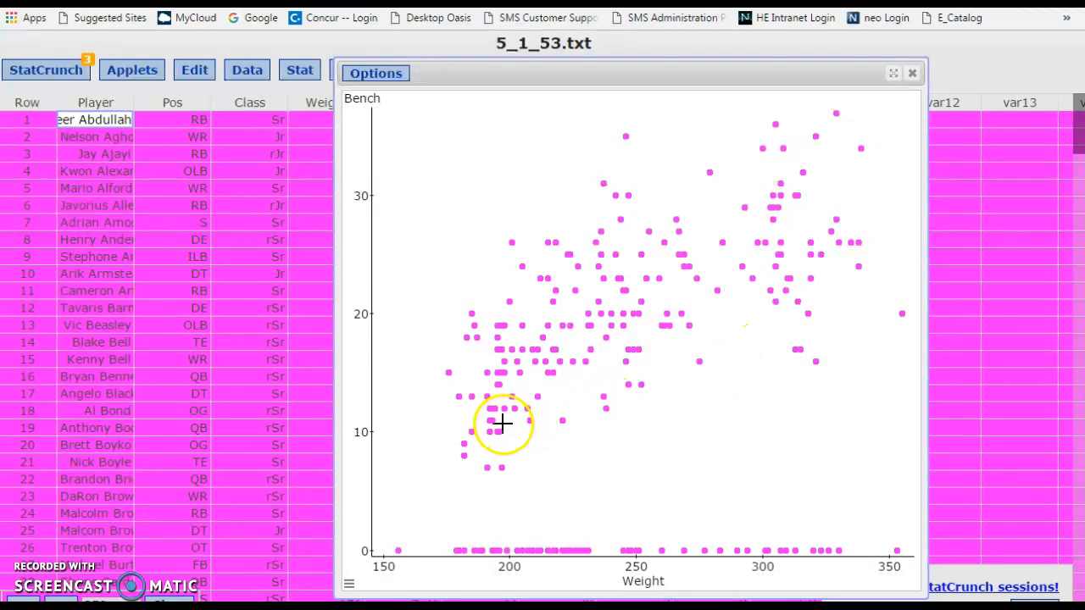
mouse_move(464, 444)
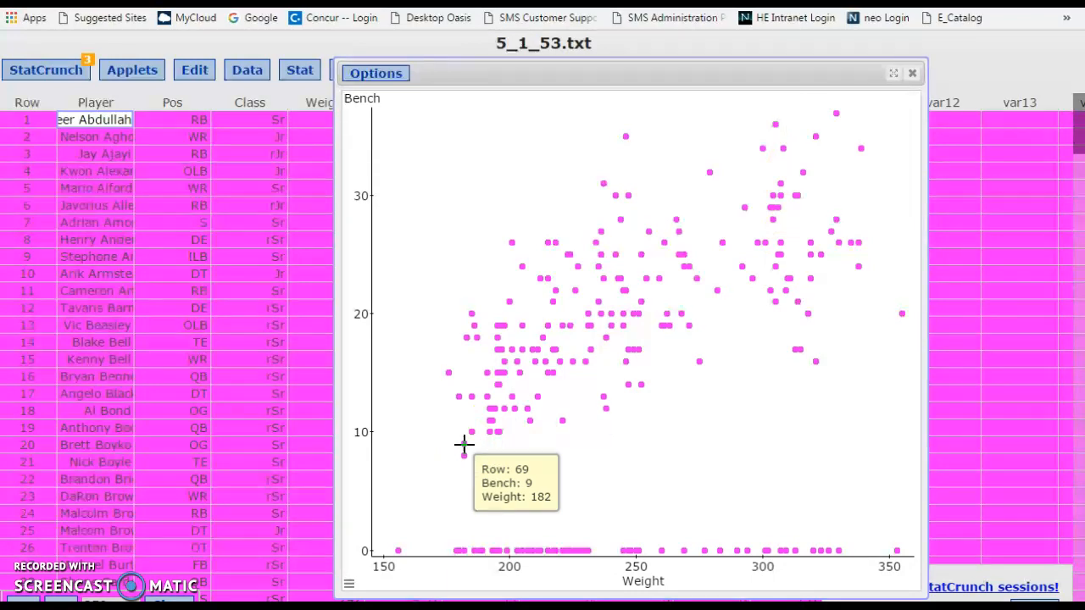